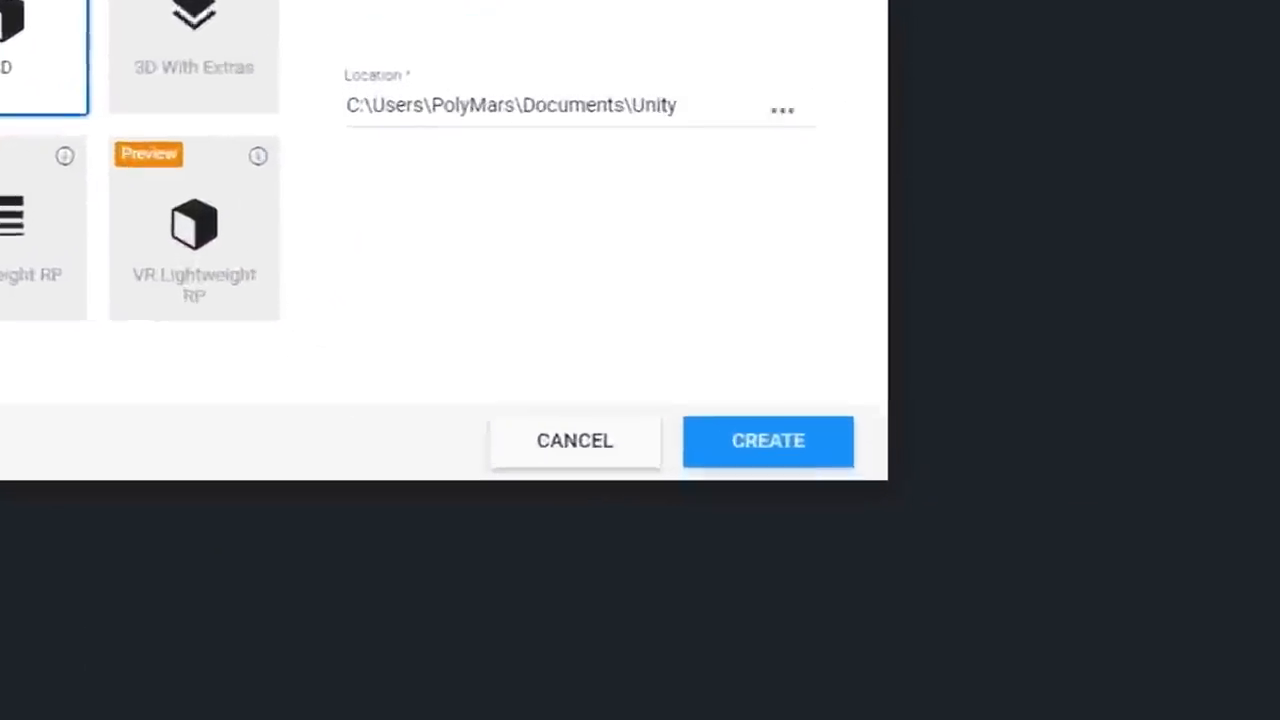
- Create the new Unity project in the Documents Unity folder with the chosen template
click(767, 440)
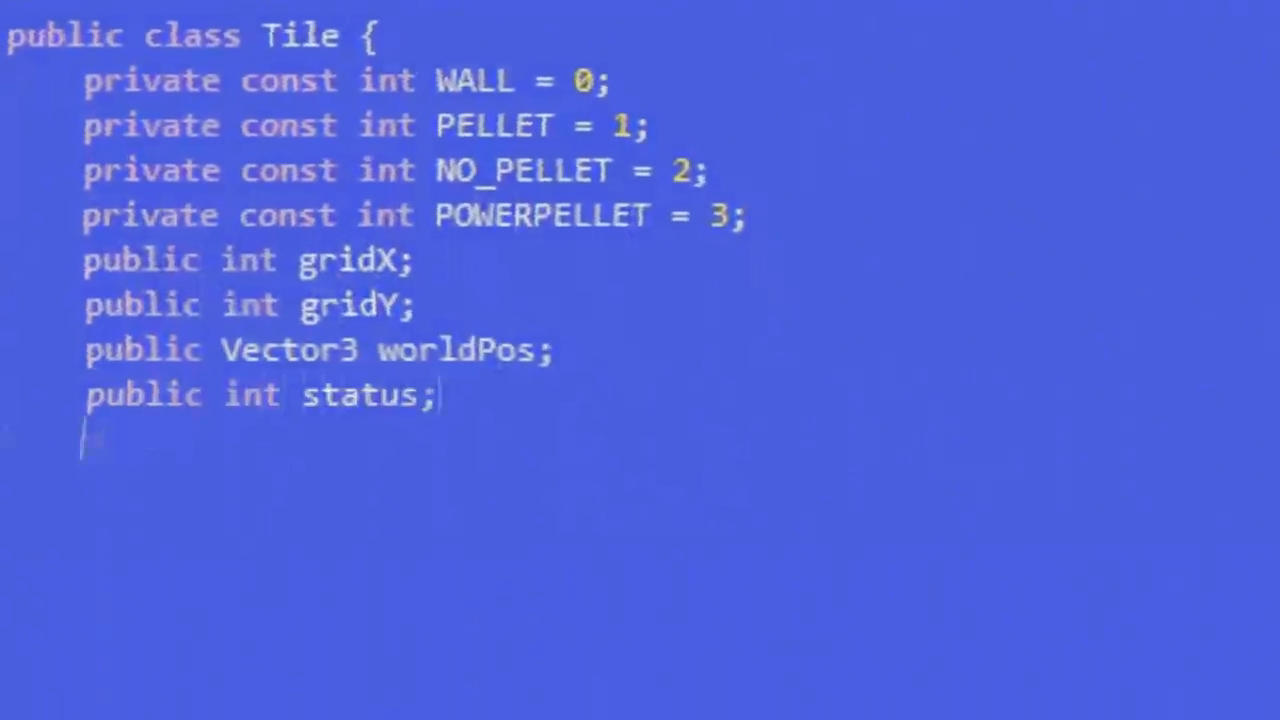
- Scroll through the Tile class constants and TileGrid loops setting each cell's position and status
scroll(down, 3)
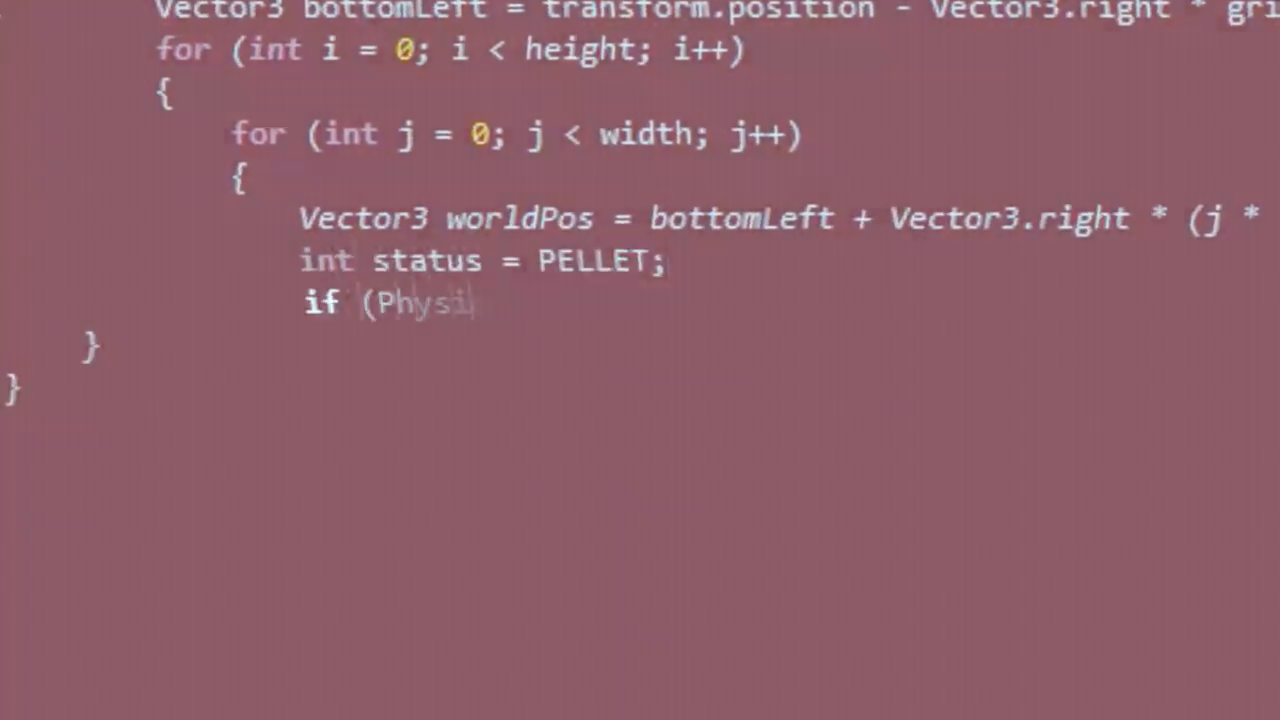
scroll(down, 3)
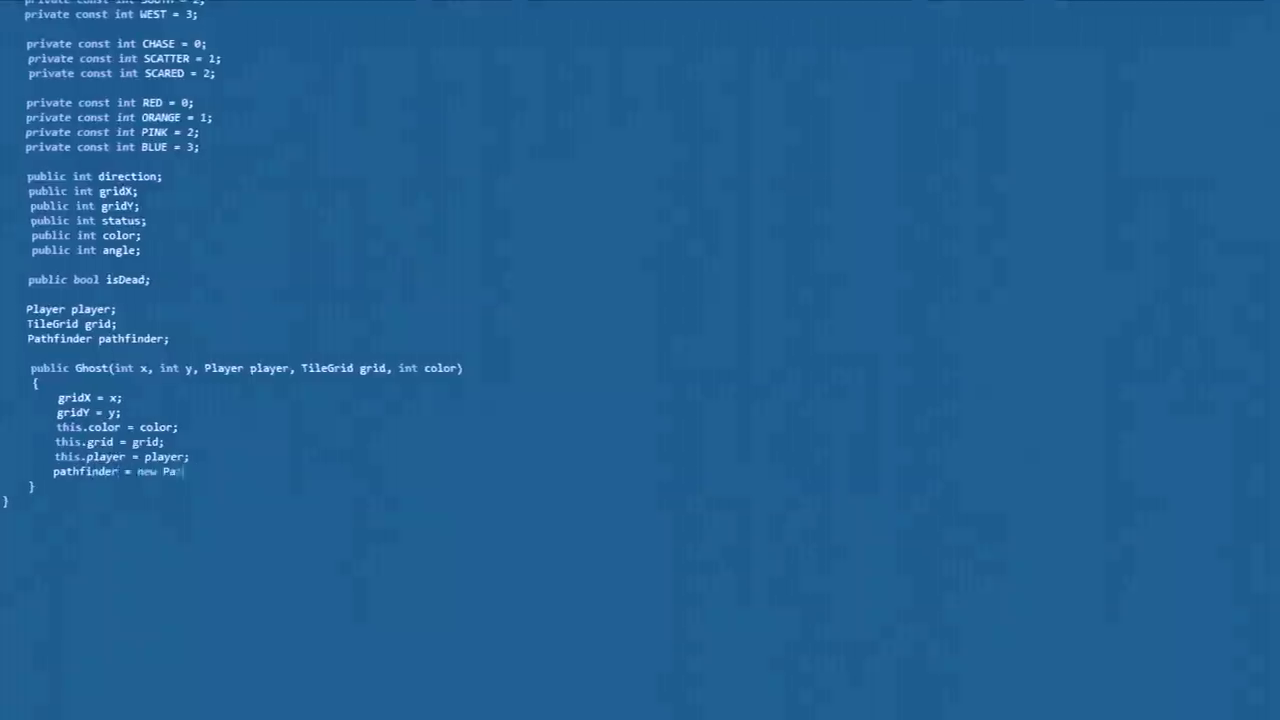
- Scroll through Pathfinder's per-color corner switch, createPath start/end nodes, and the Node class
scroll(down, 3)
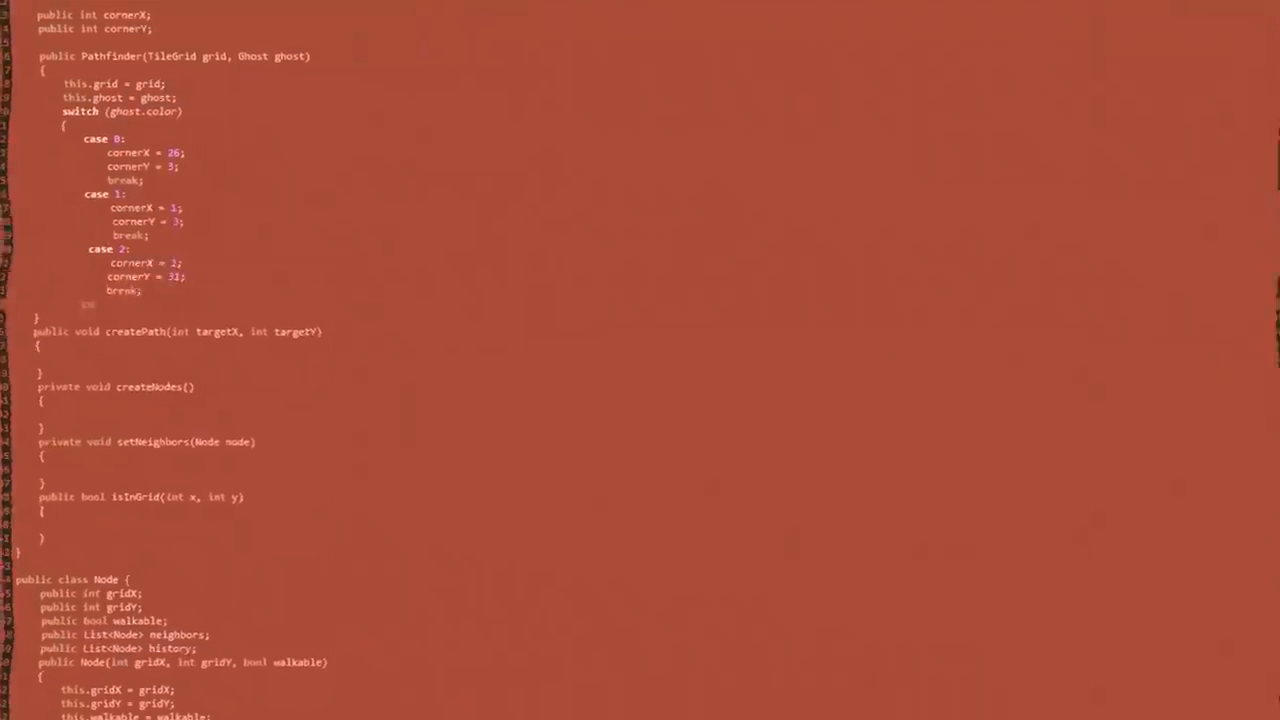
scroll(down, 3)
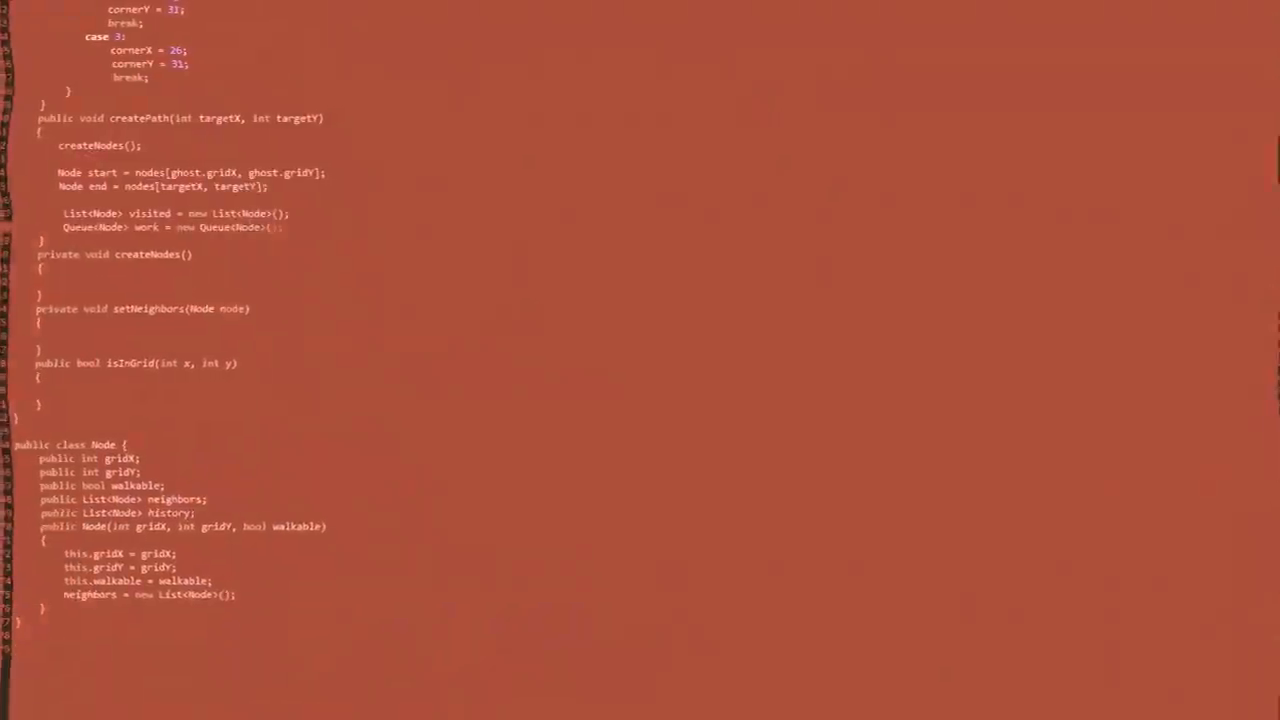